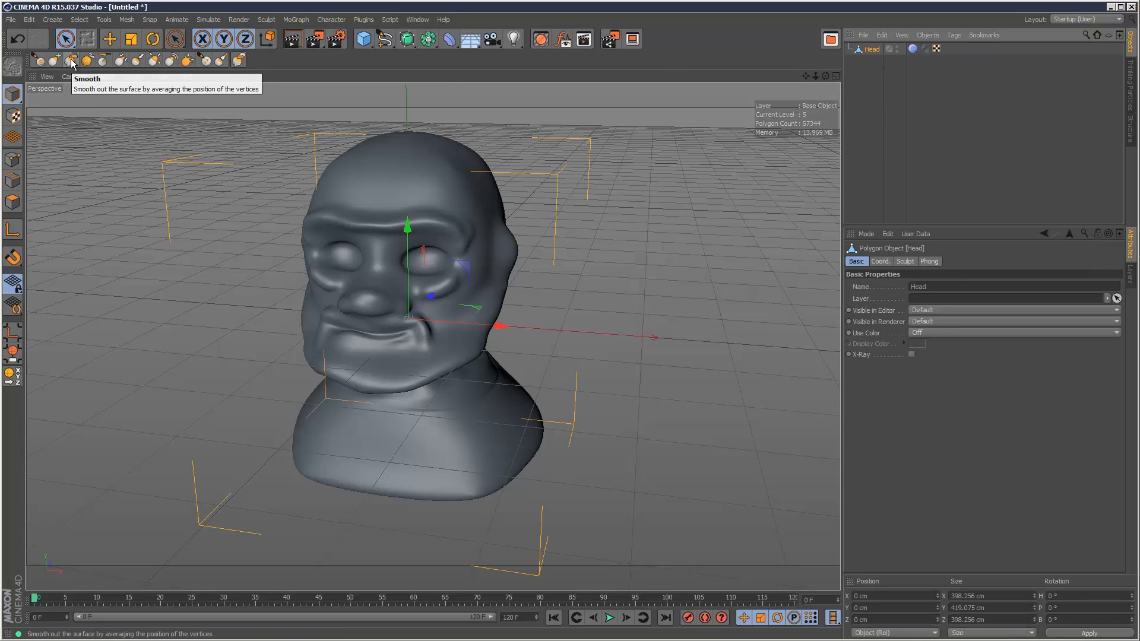
- Flood the whole Head sculpt with two passes of the Smooth brush
click(70, 59)
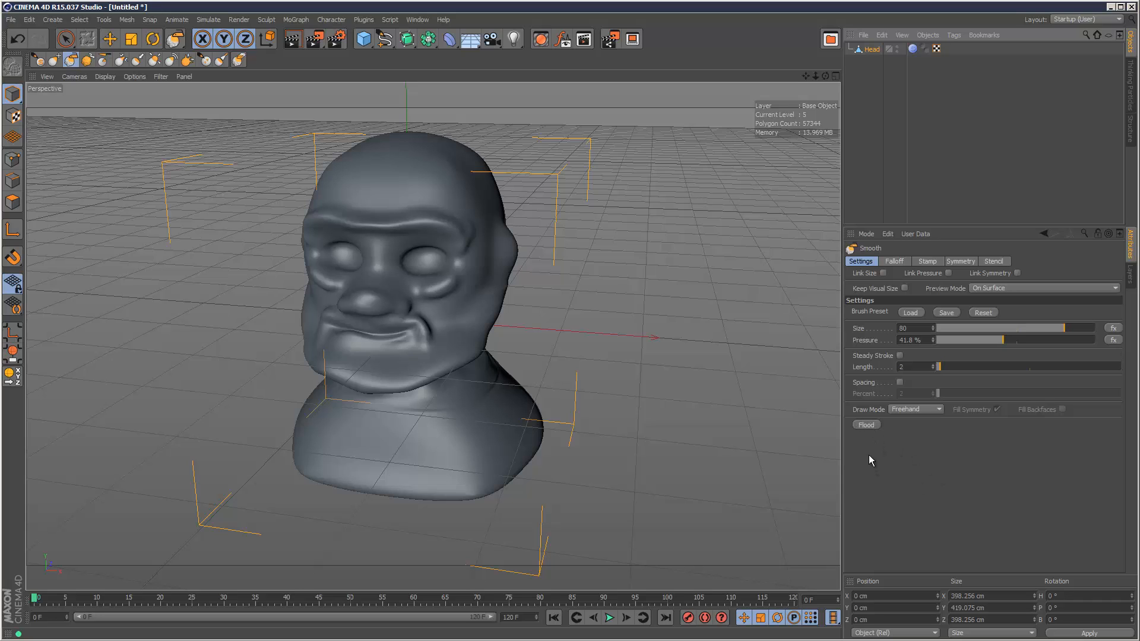
mouse_move(866, 426)
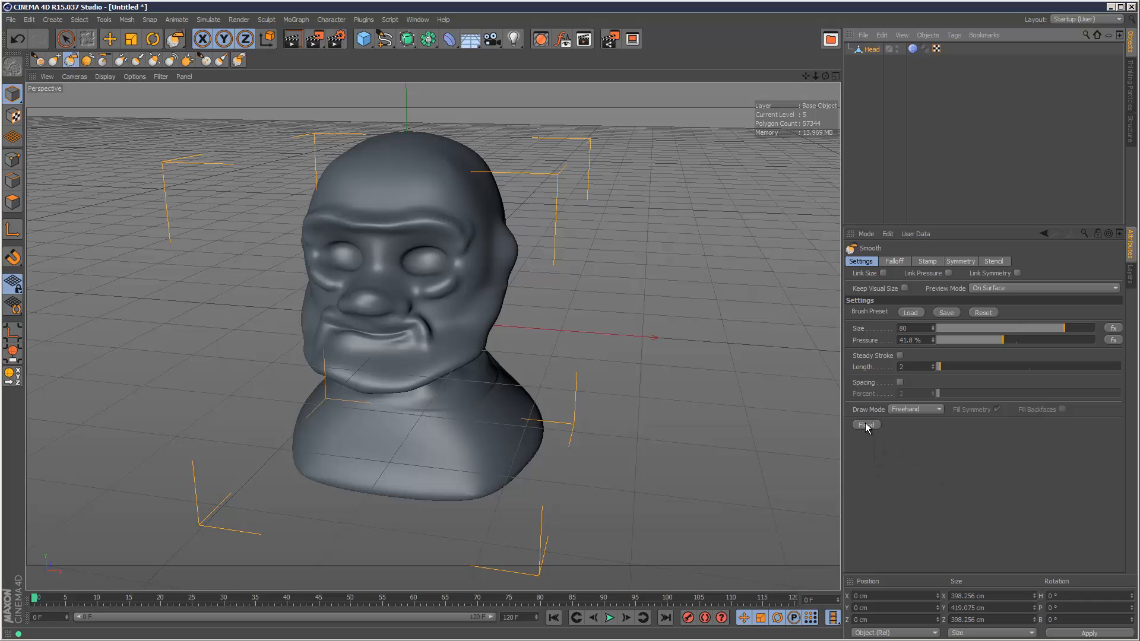
mouse_move(401, 230)
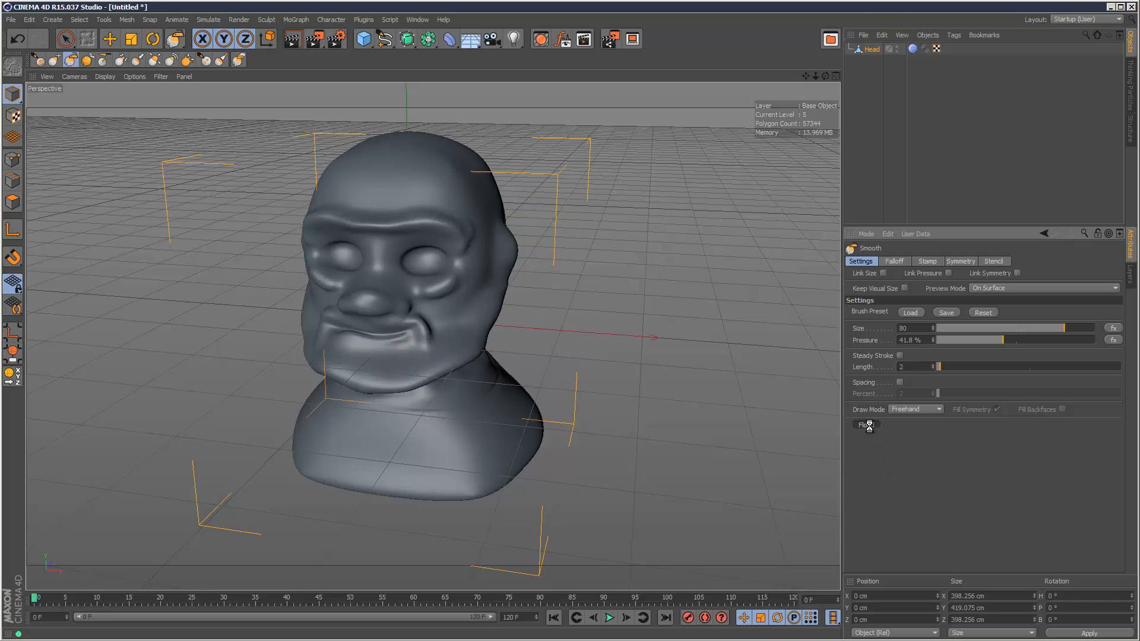
click(865, 424)
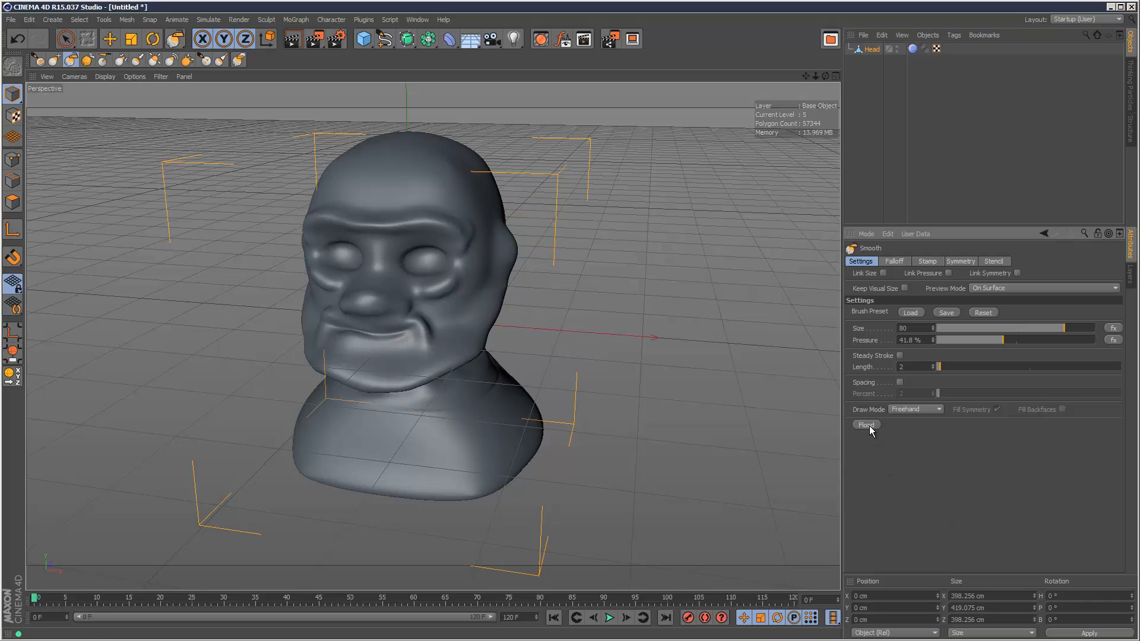
click(865, 424)
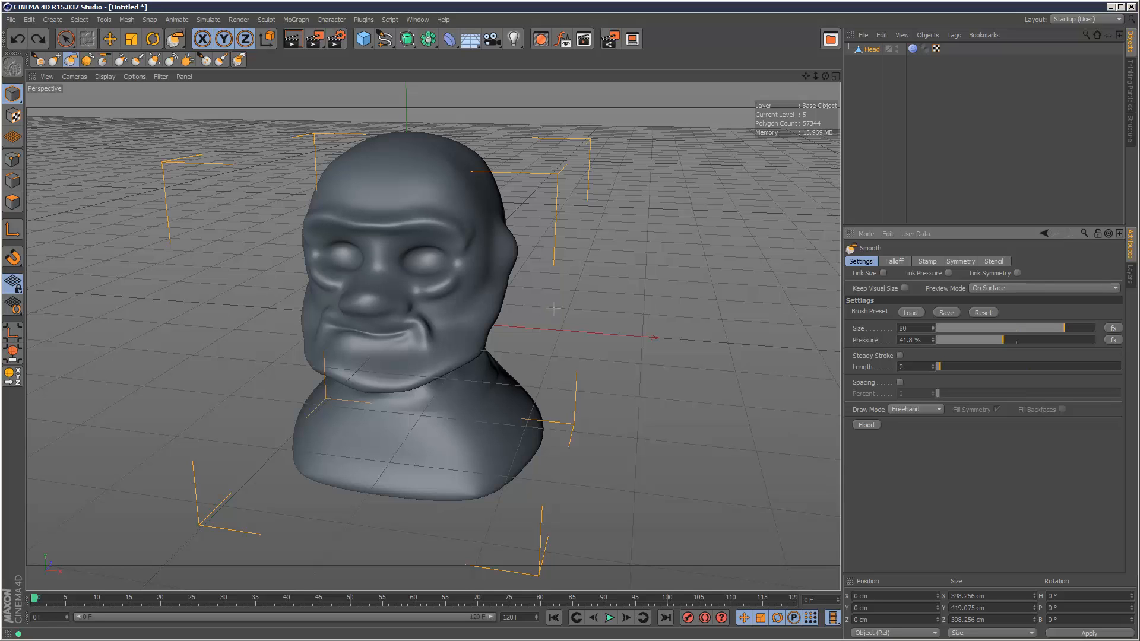
mouse_move(142, 62)
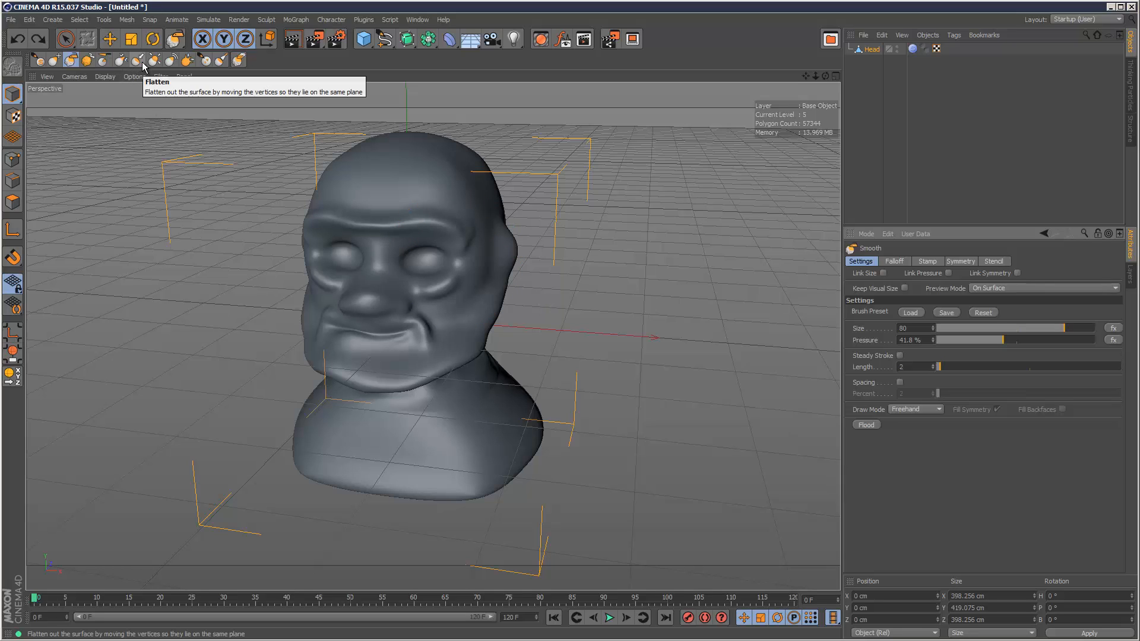
- Flood the entire Head sculpt with the Inflate brush to puff it out
click(136, 59)
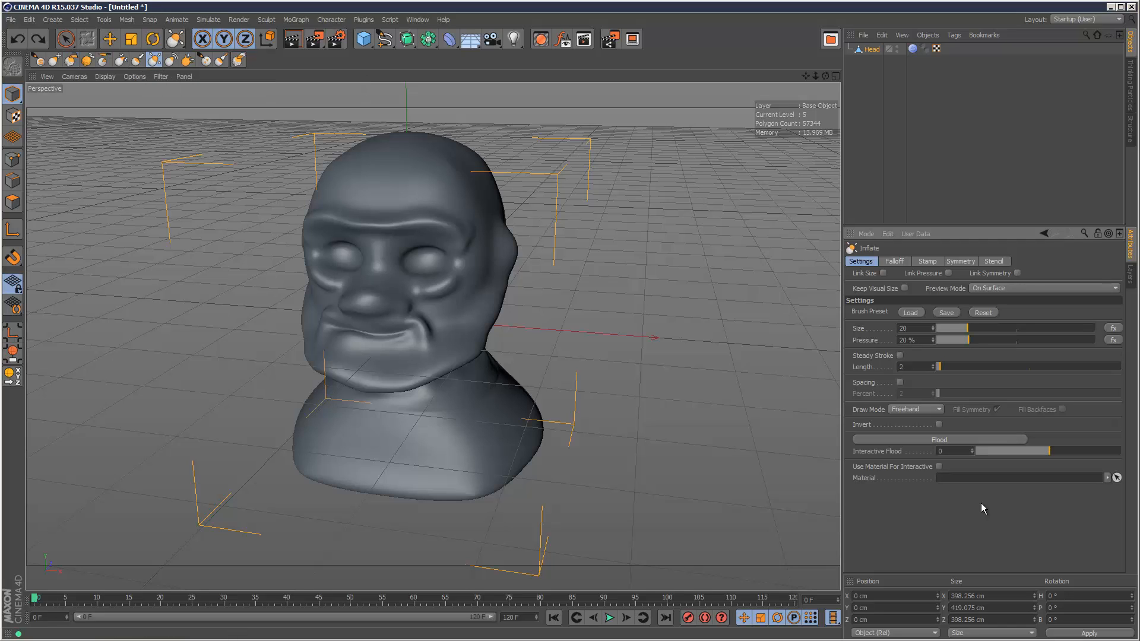
mouse_move(987, 441)
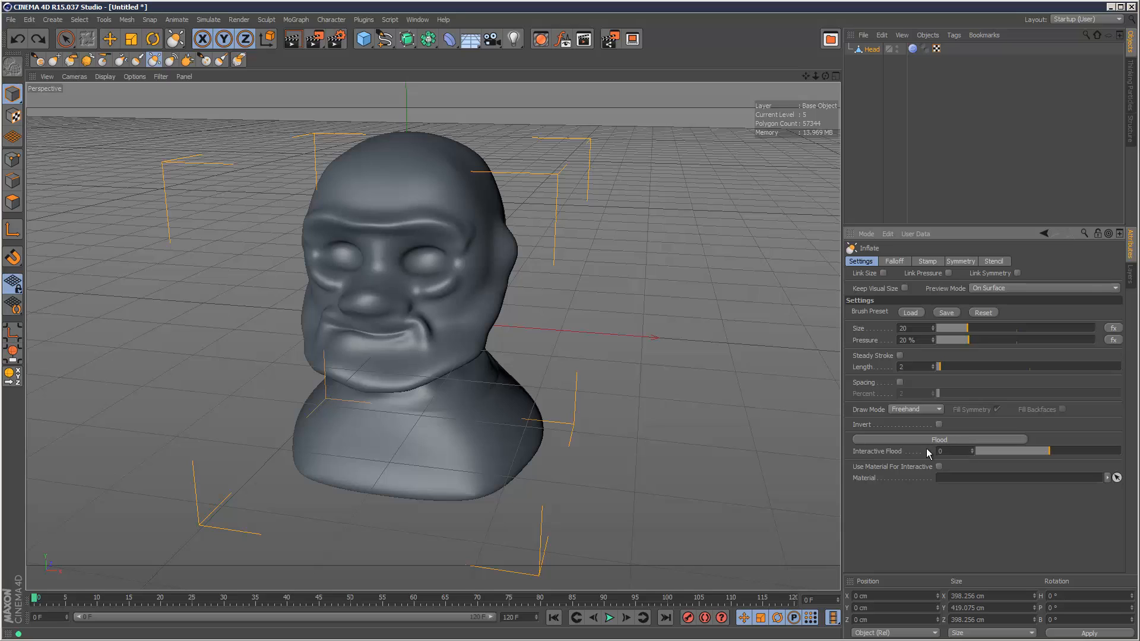
mouse_move(948, 444)
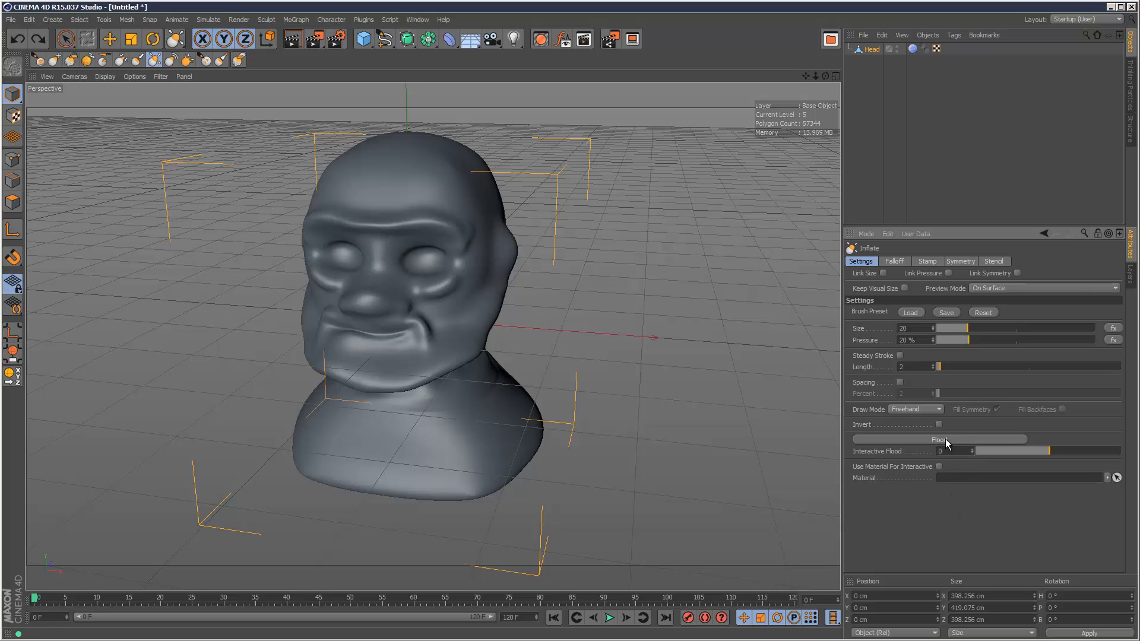
click(940, 439)
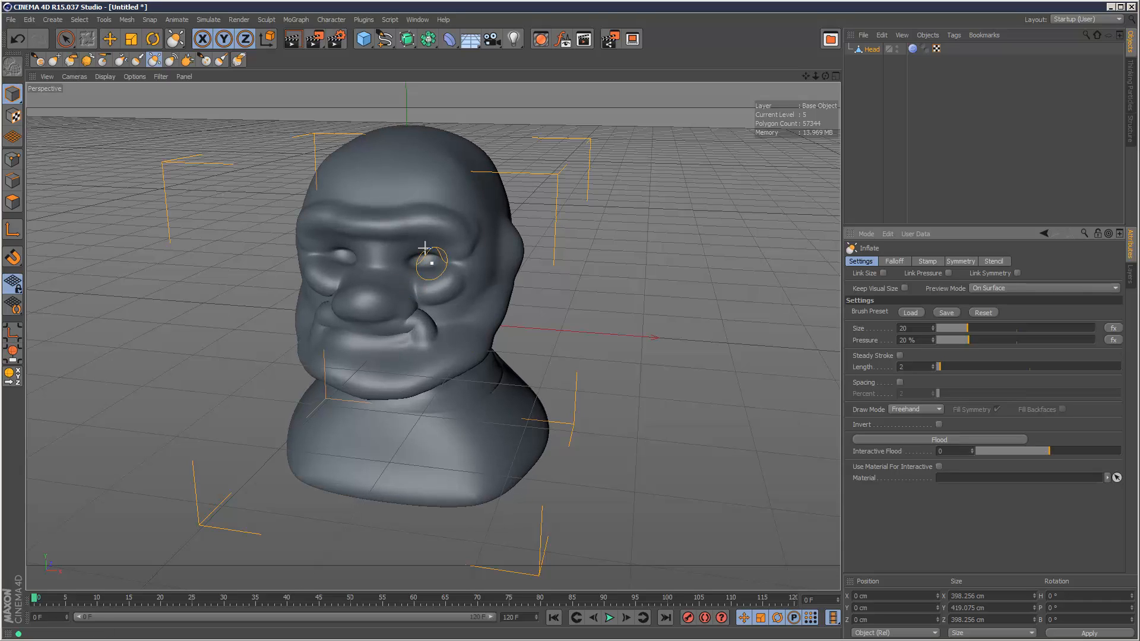
- Undo the Inflate flood, restoring the smoothed head shape
click(433, 260)
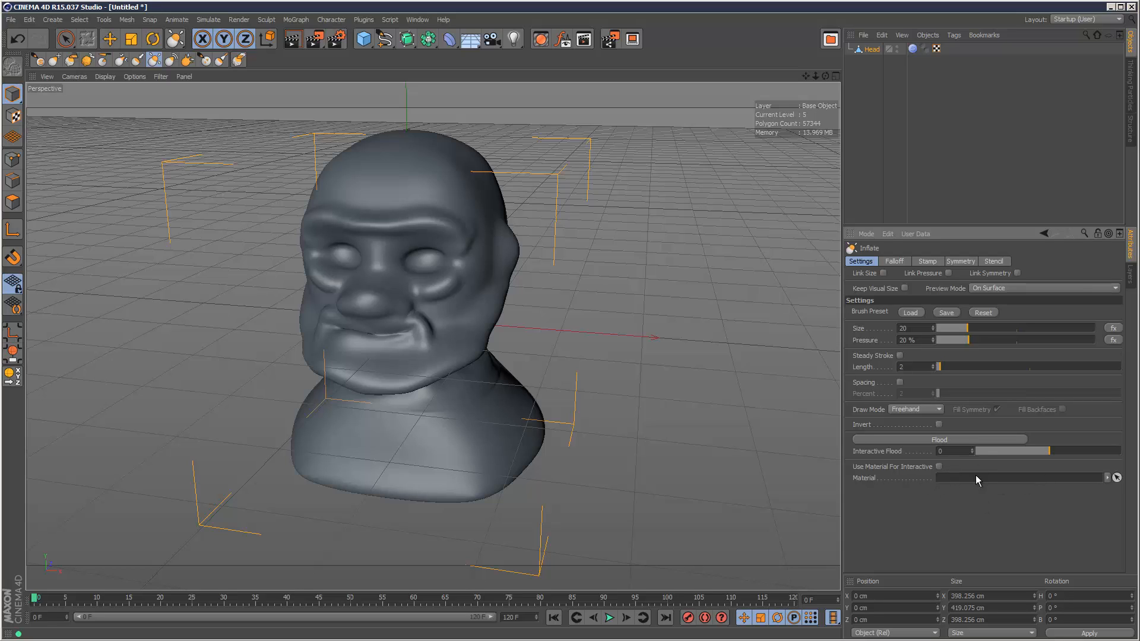
mouse_move(967, 558)
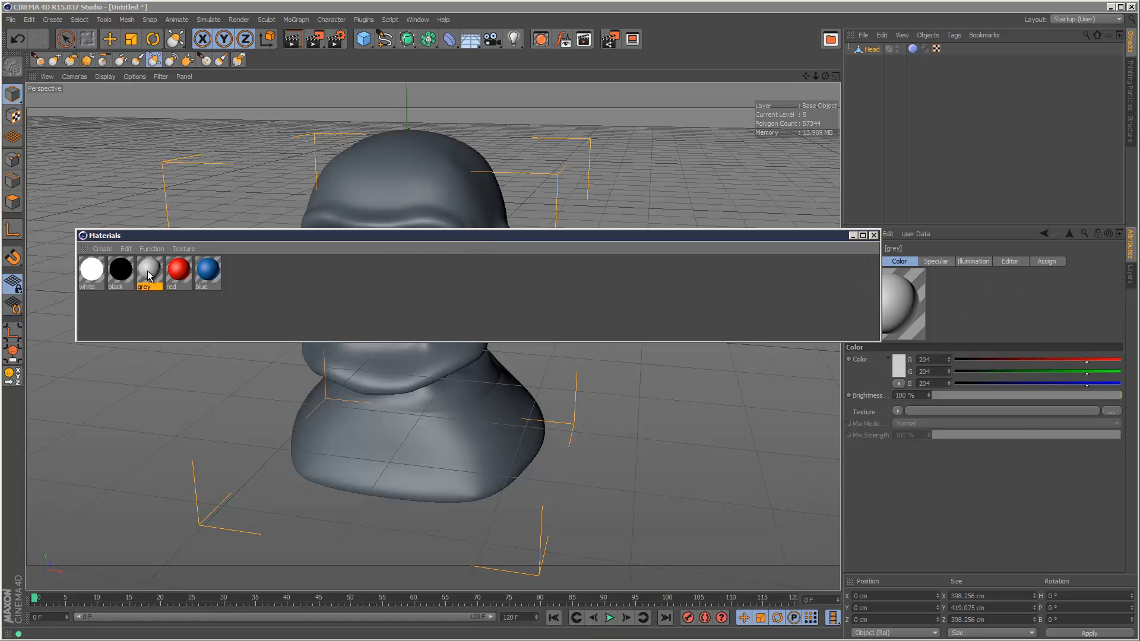
- Add a Noise shader of type Naki to the grey material's Color channel
double_click(148, 269)
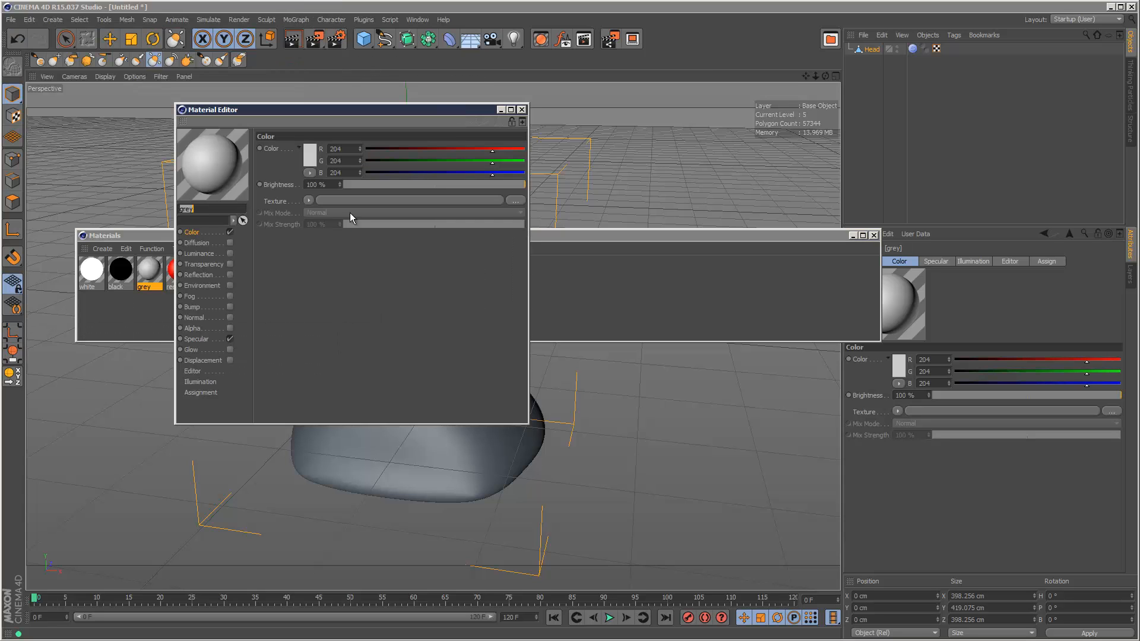
mouse_move(291, 219)
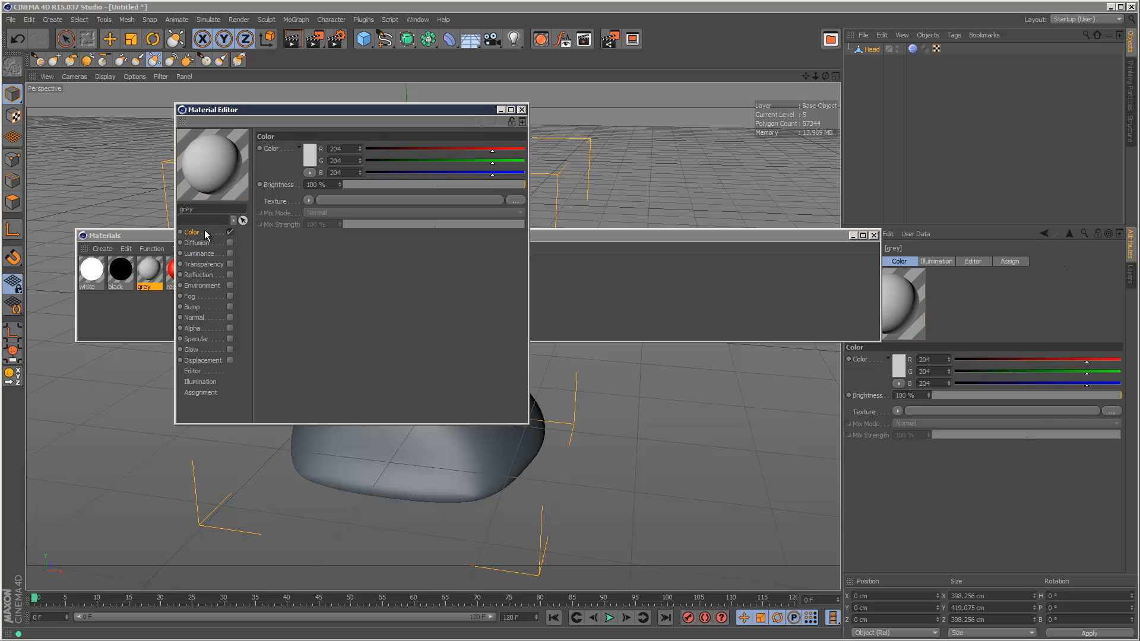
click(309, 199)
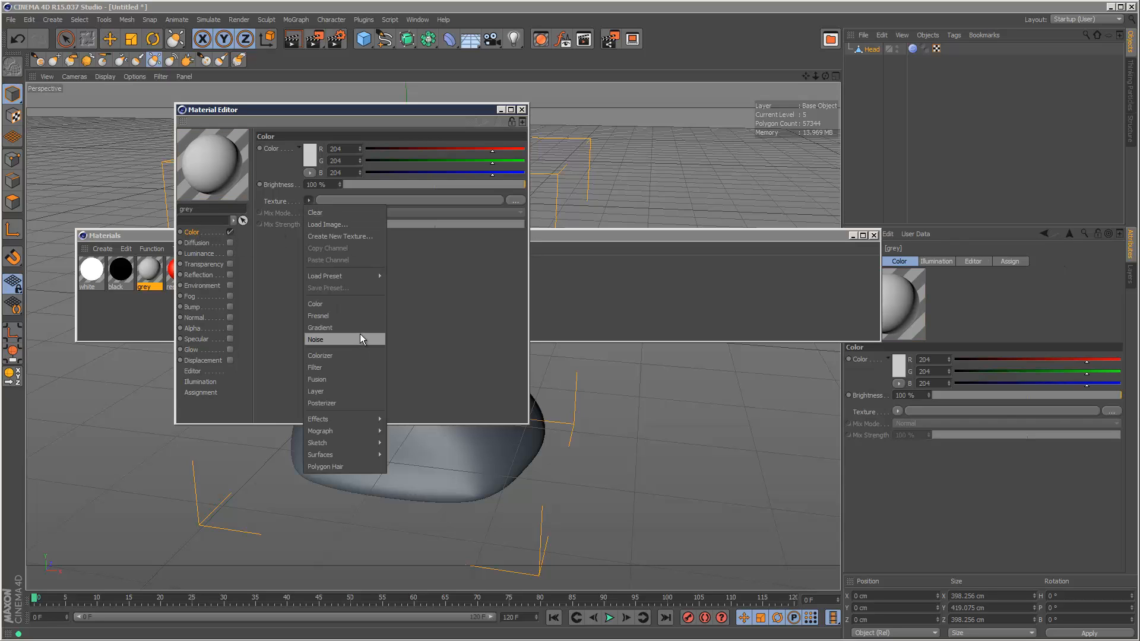
click(315, 340)
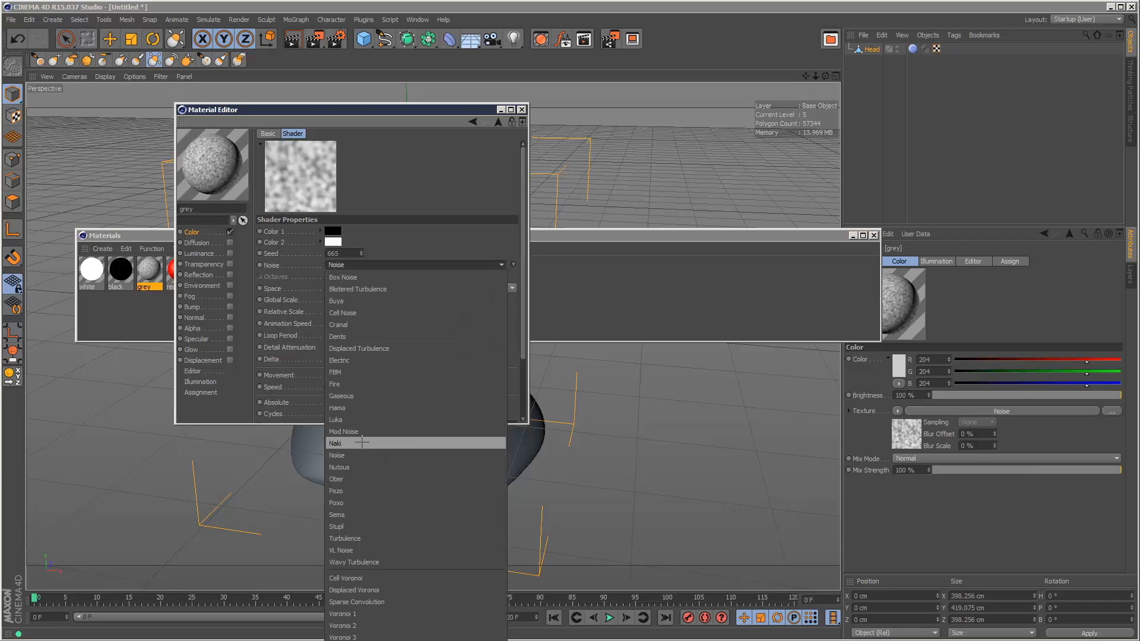
click(342, 442)
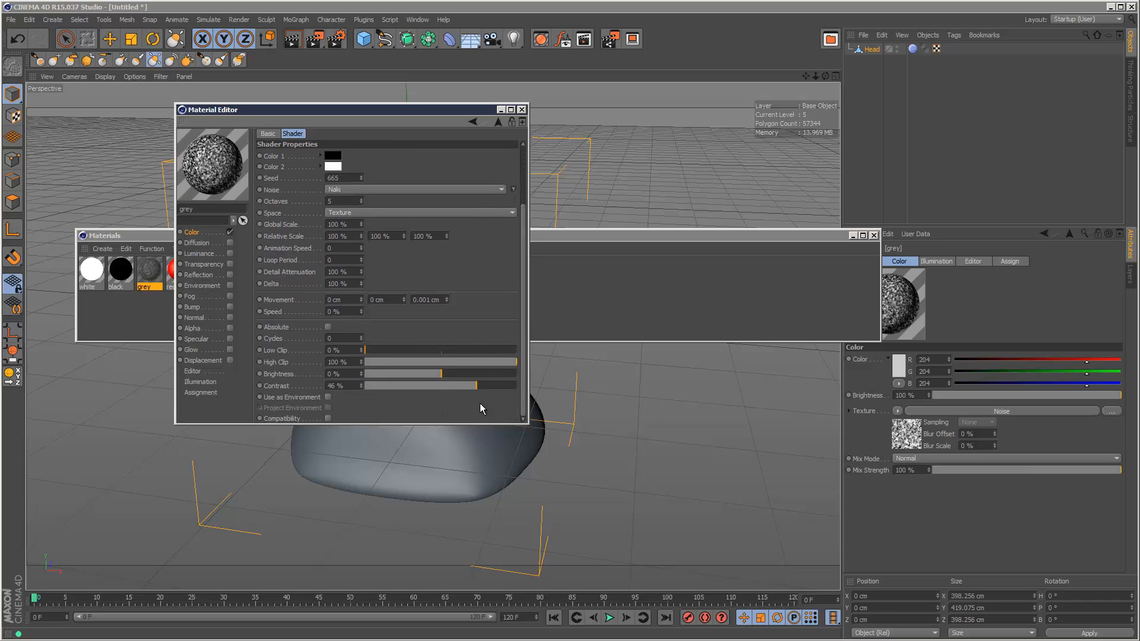
click(521, 109)
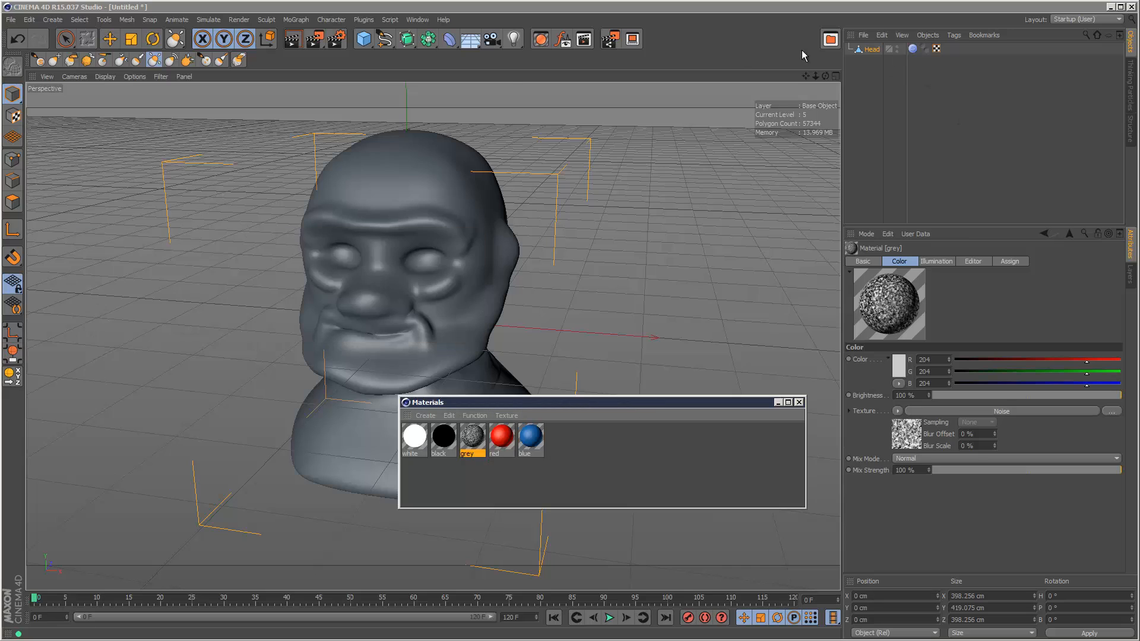
- Reselect the Head object and activate the Inflate sculpt brush again
click(871, 48)
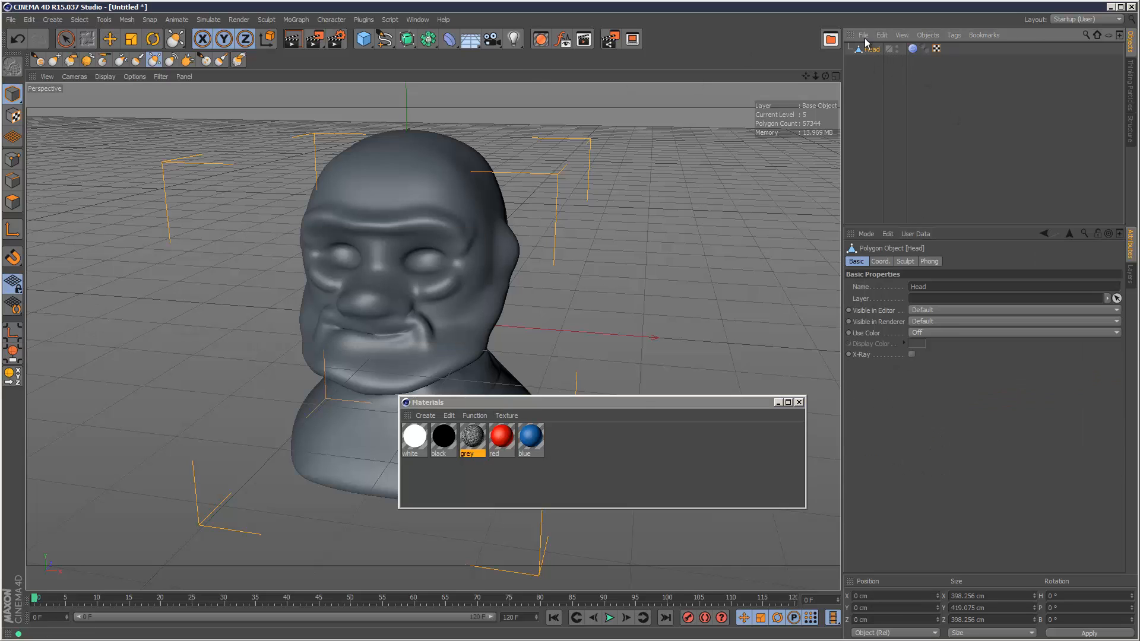
click(913, 49)
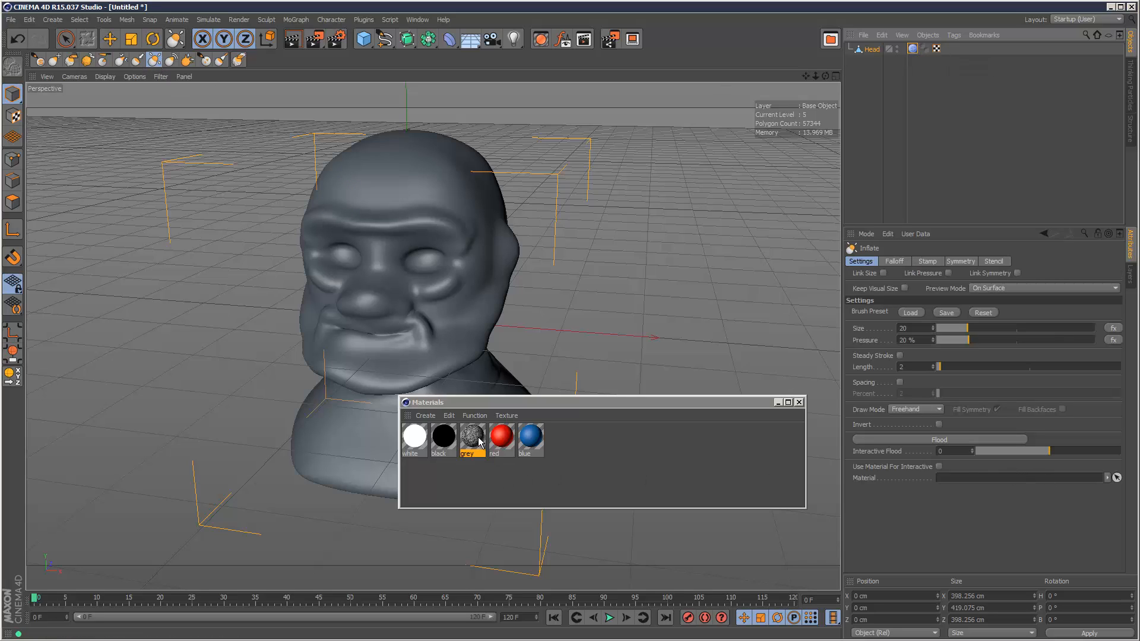
mouse_move(477, 442)
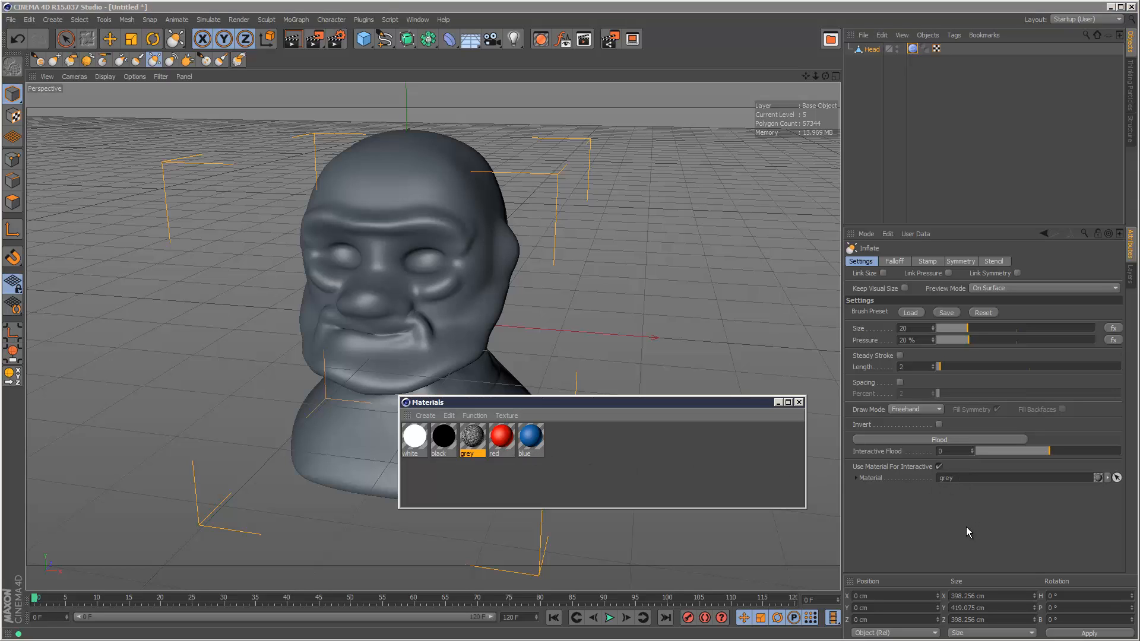
mouse_move(892, 468)
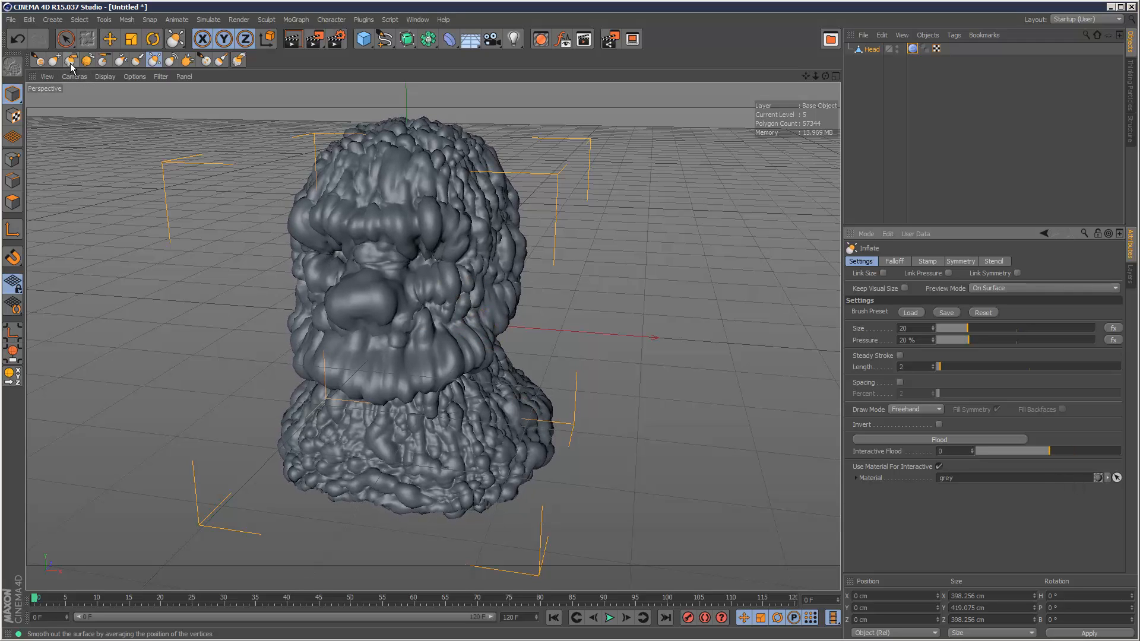
- Flood the lumpy Head sculpt with the Smooth brush to soften its lumps
click(70, 60)
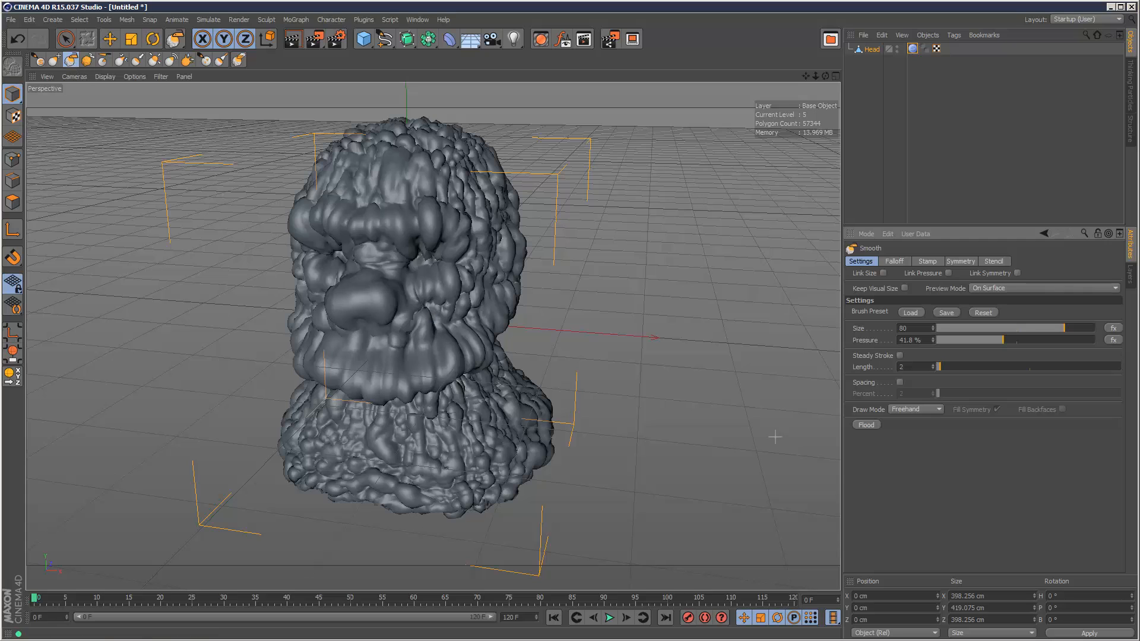
click(865, 425)
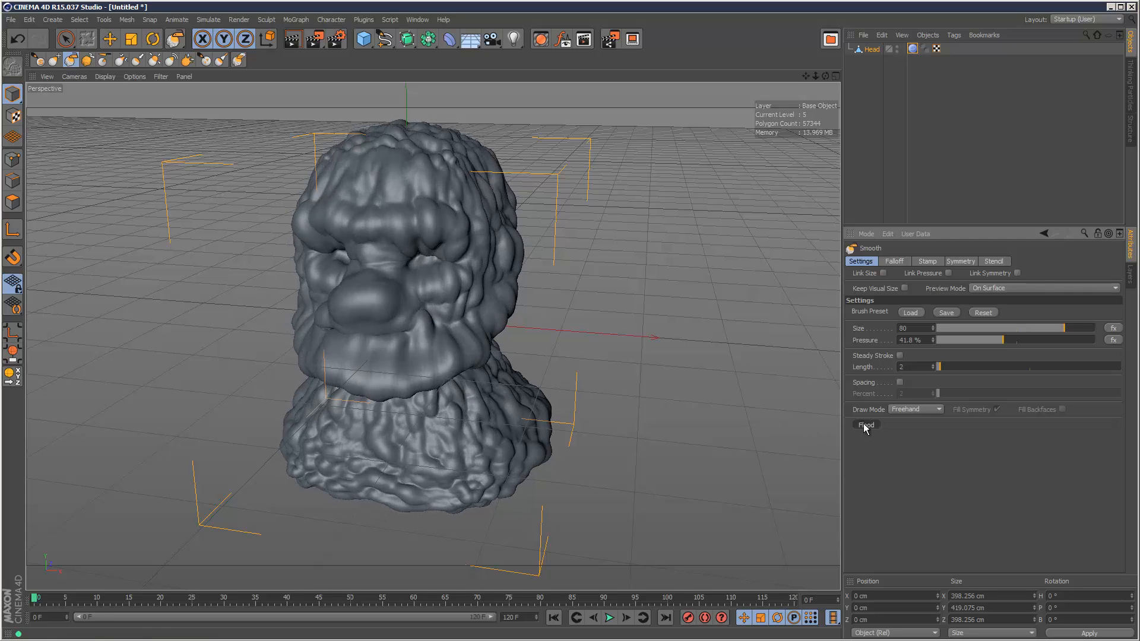